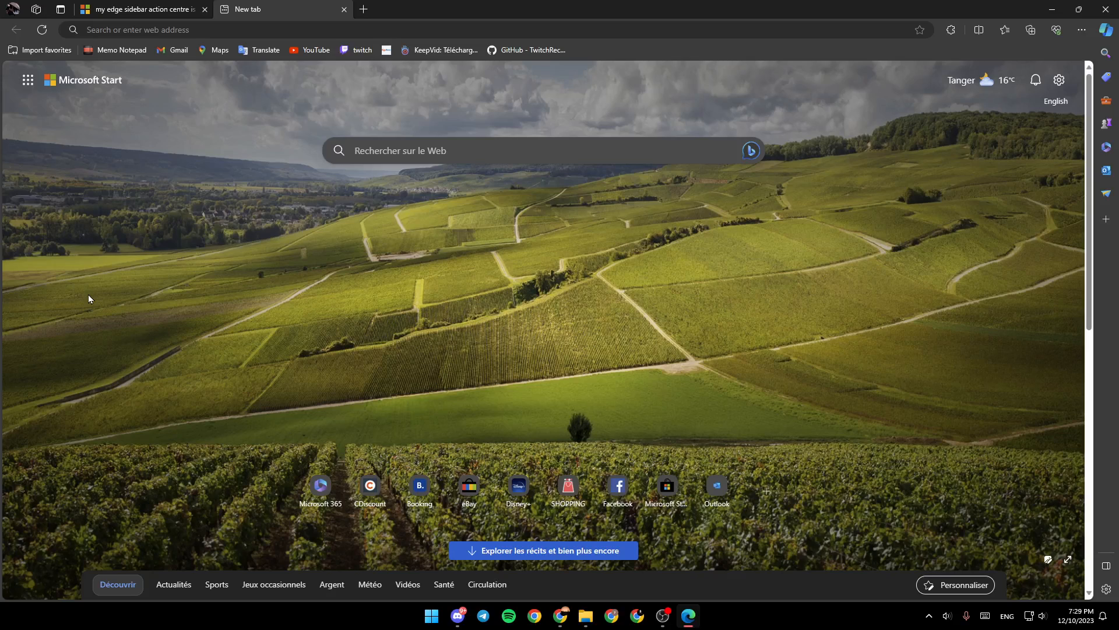
pyautogui.moveTo(107, 298)
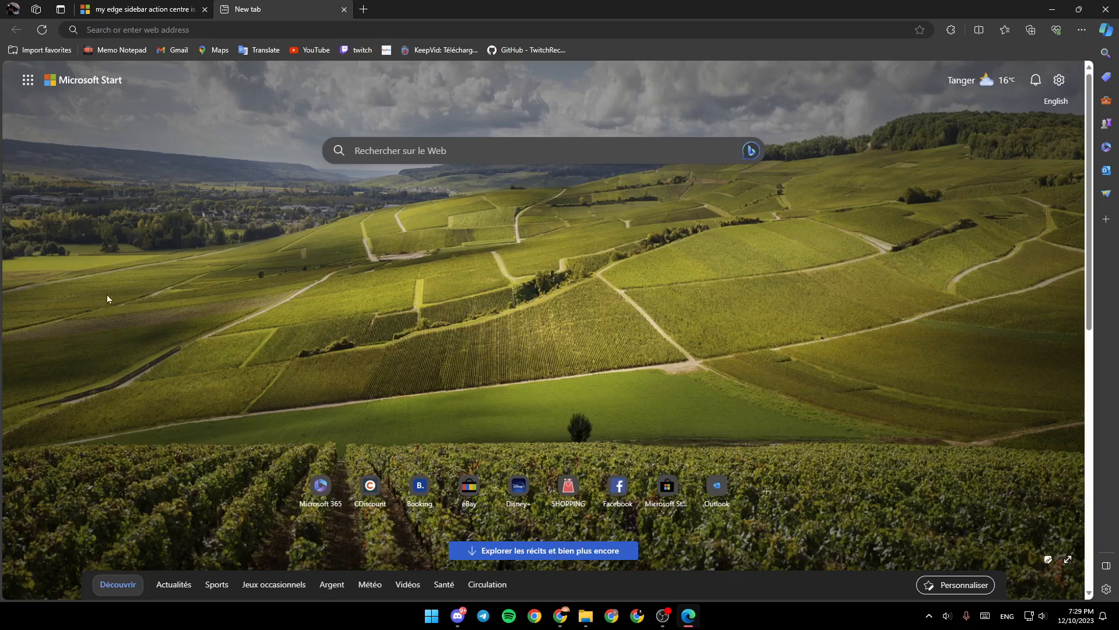
pyautogui.moveTo(956, 410)
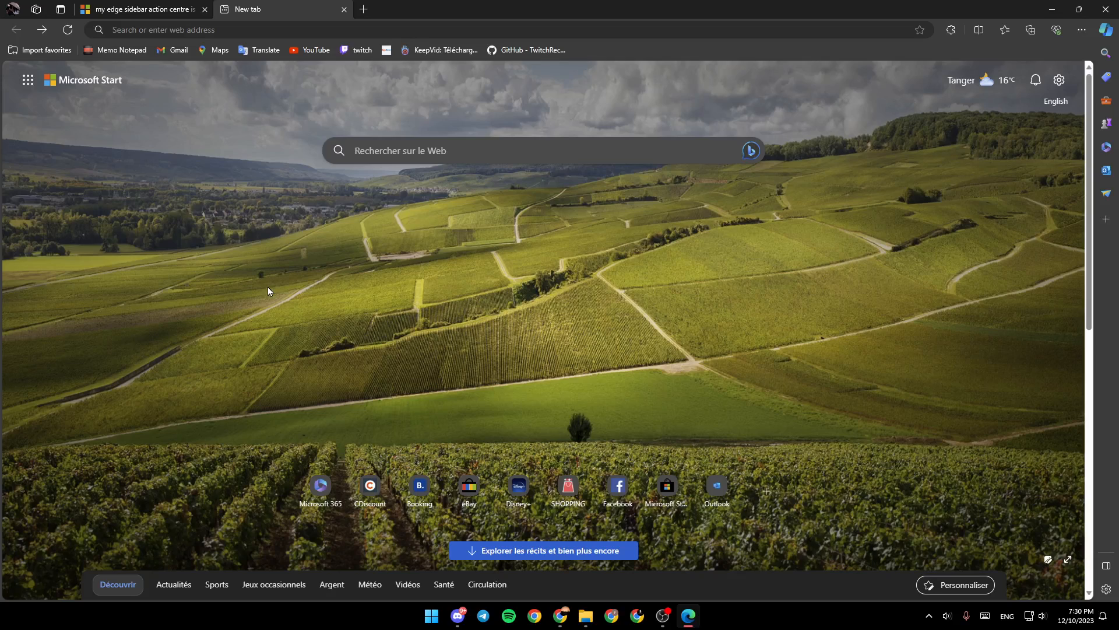
pyautogui.moveTo(684, 227)
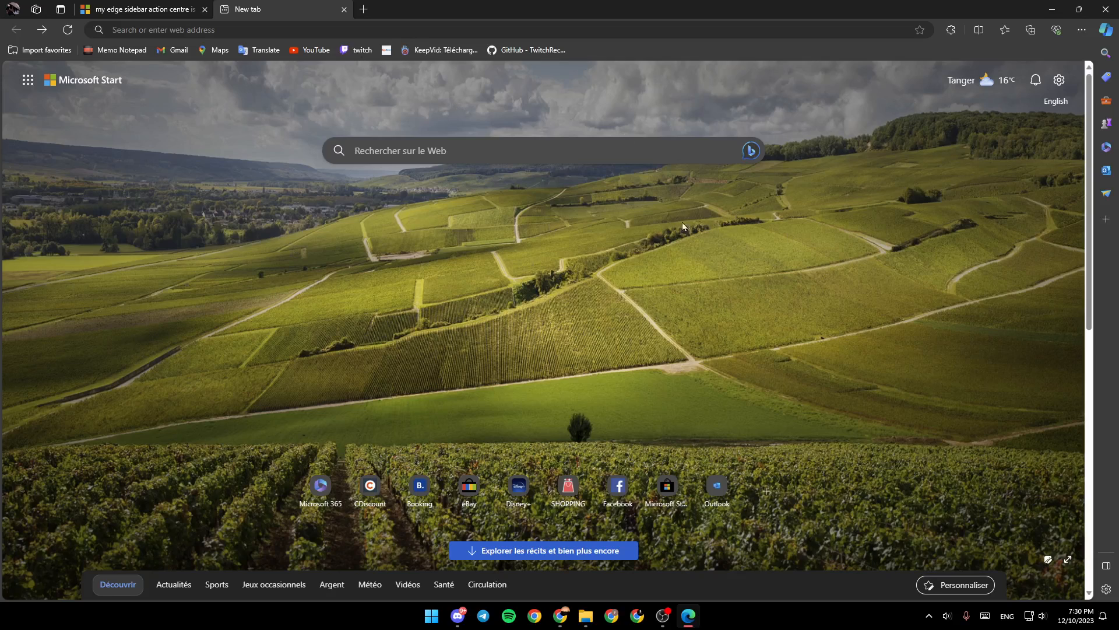
pyautogui.moveTo(598, 192)
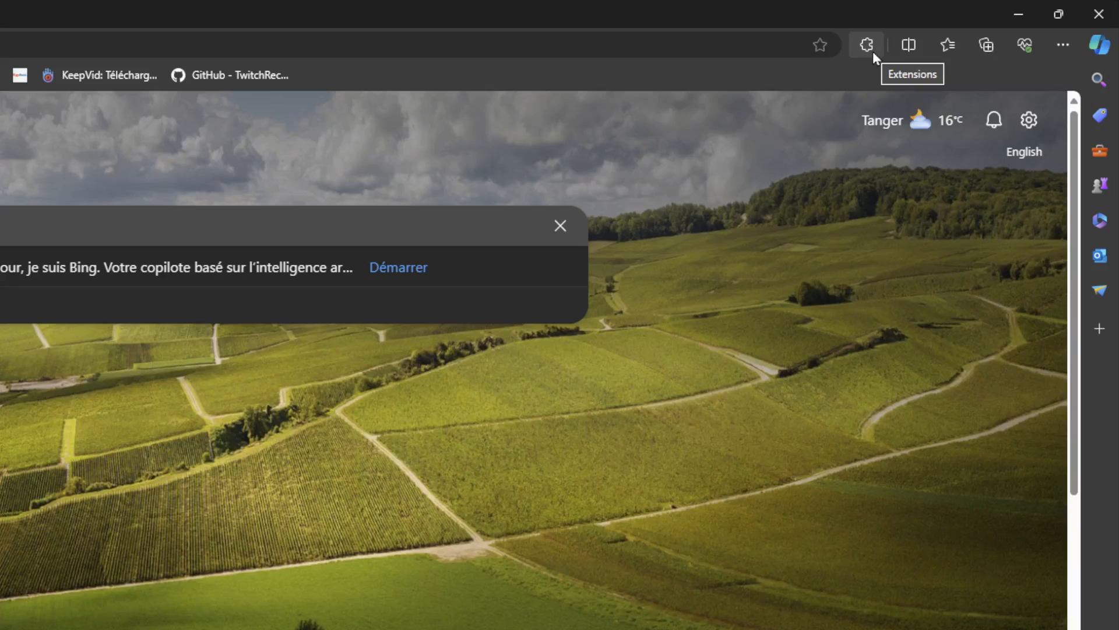
pyautogui.moveTo(909, 44)
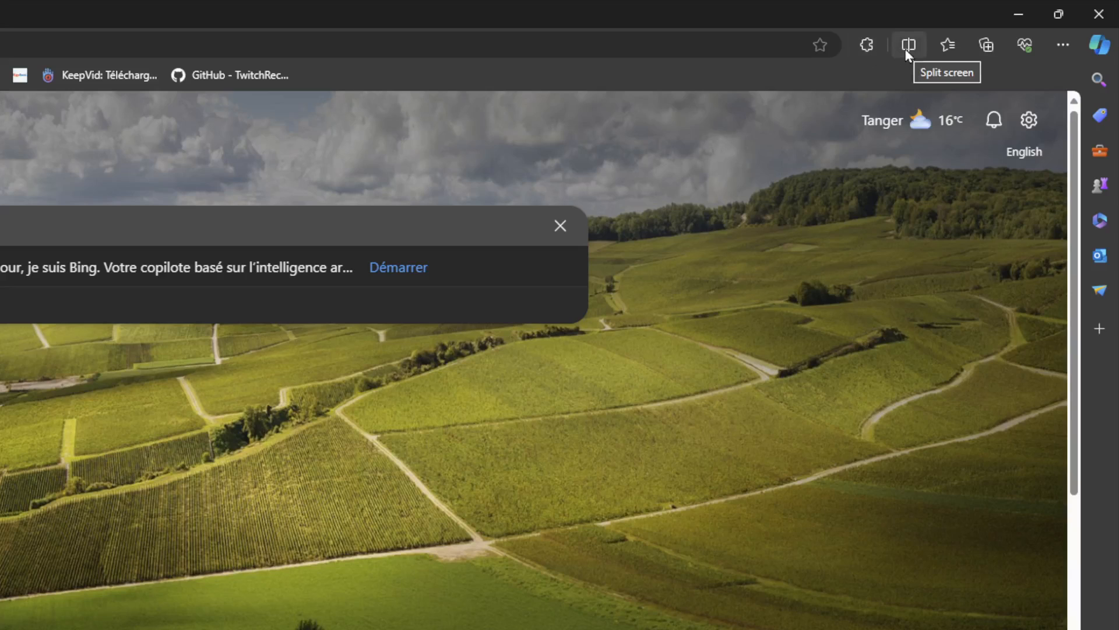
pyautogui.moveTo(986, 46)
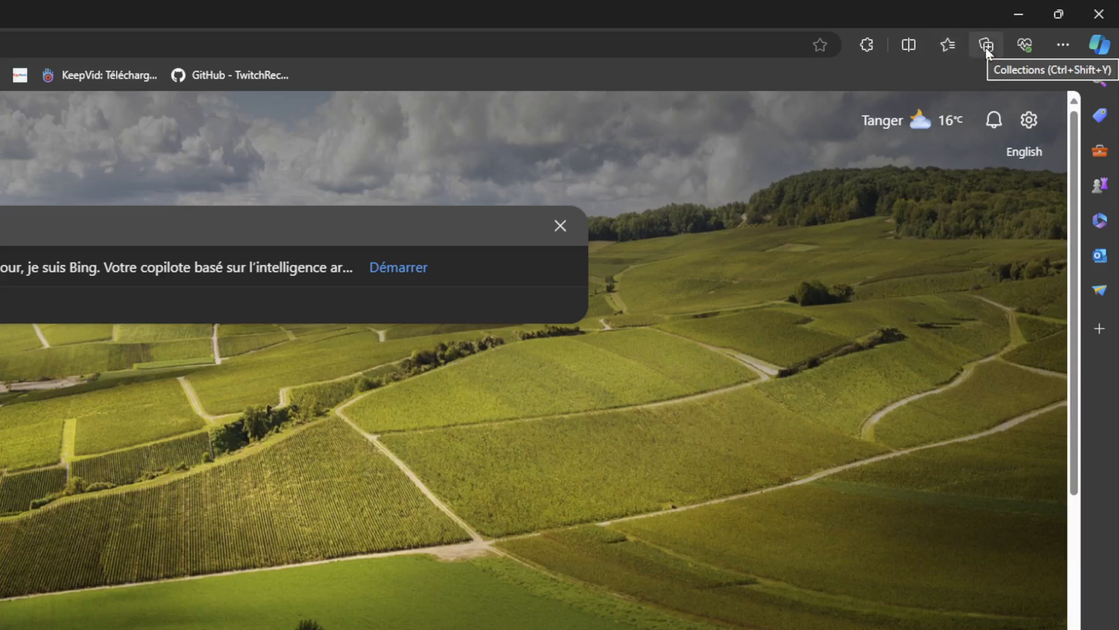
pyautogui.moveTo(1032, 53)
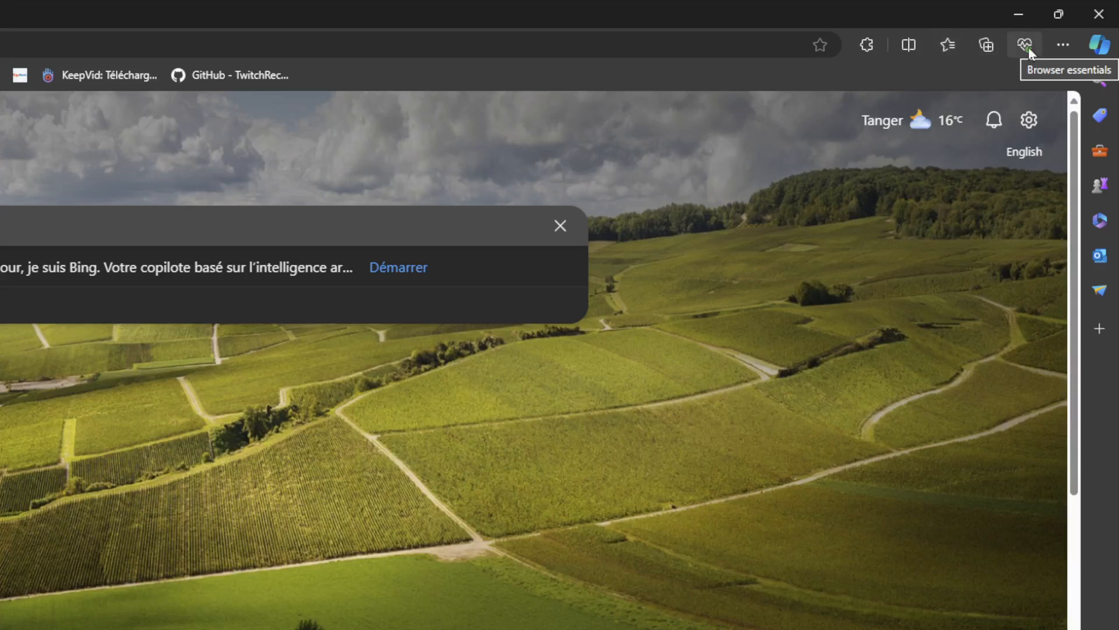
pyautogui.moveTo(1063, 45)
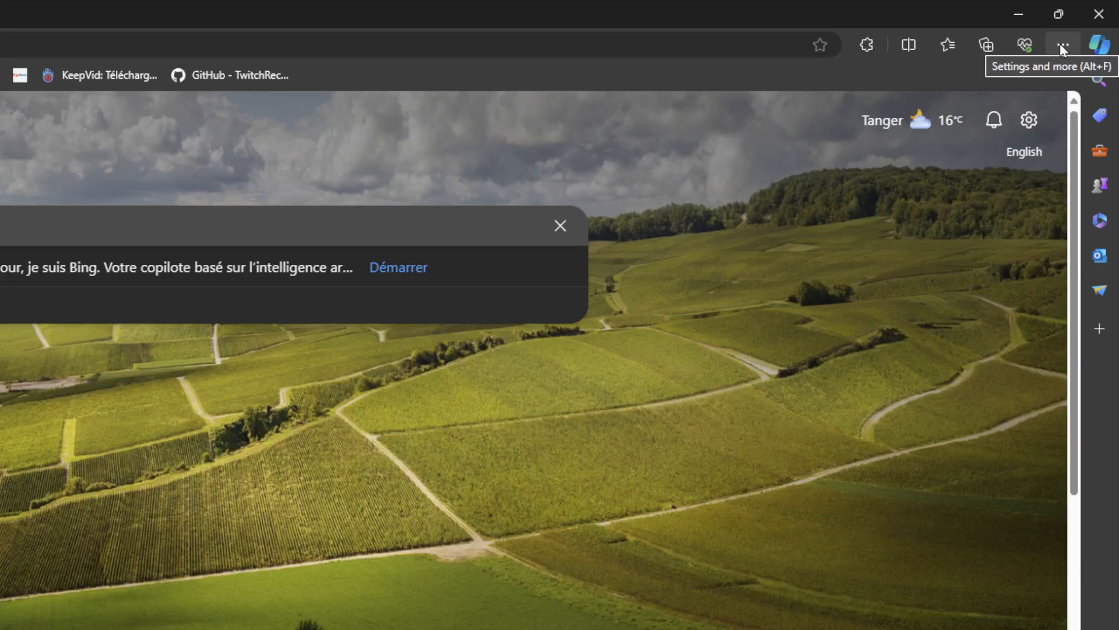
# - Reach the sidebar Customize panel from the Edge menu and expand, then collapse, the suggested top sites
pyautogui.click(1065, 44)
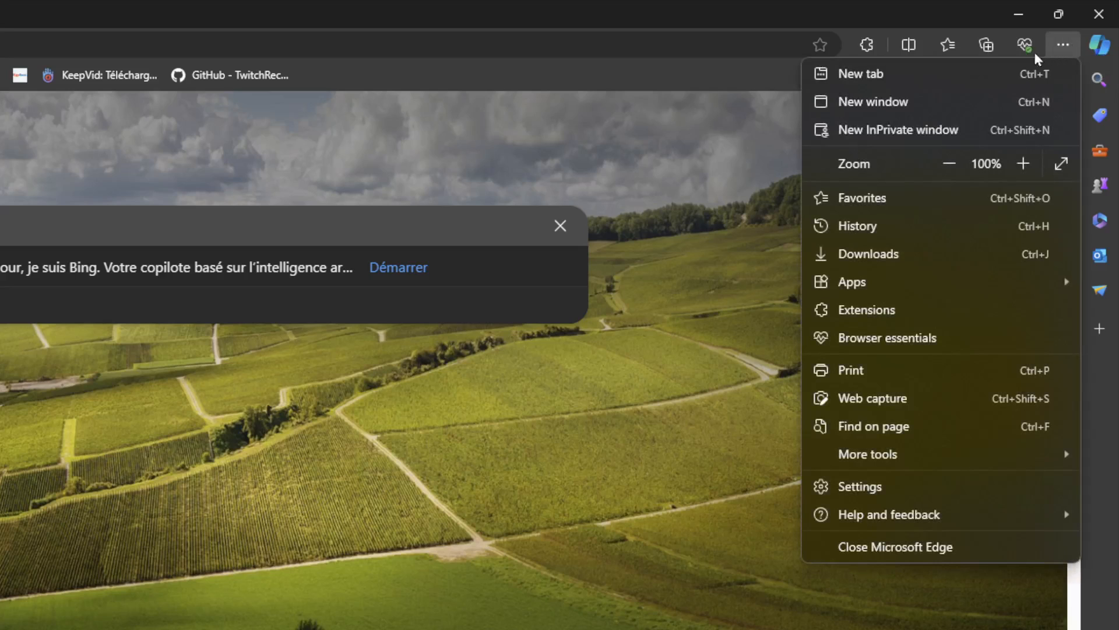
pyautogui.moveTo(898, 84)
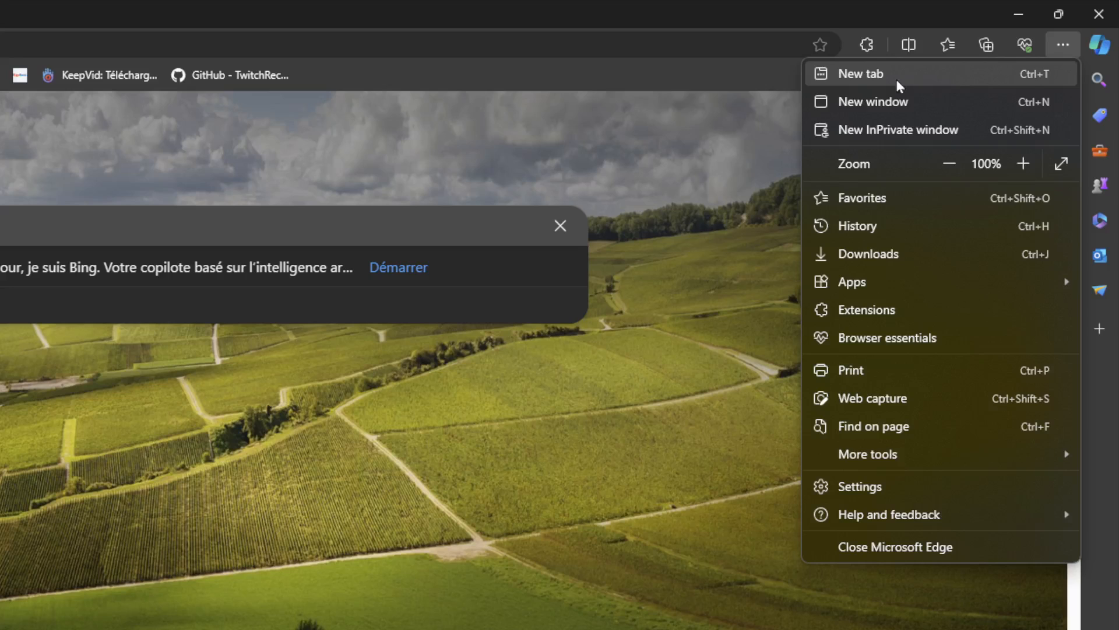
pyautogui.moveTo(912, 146)
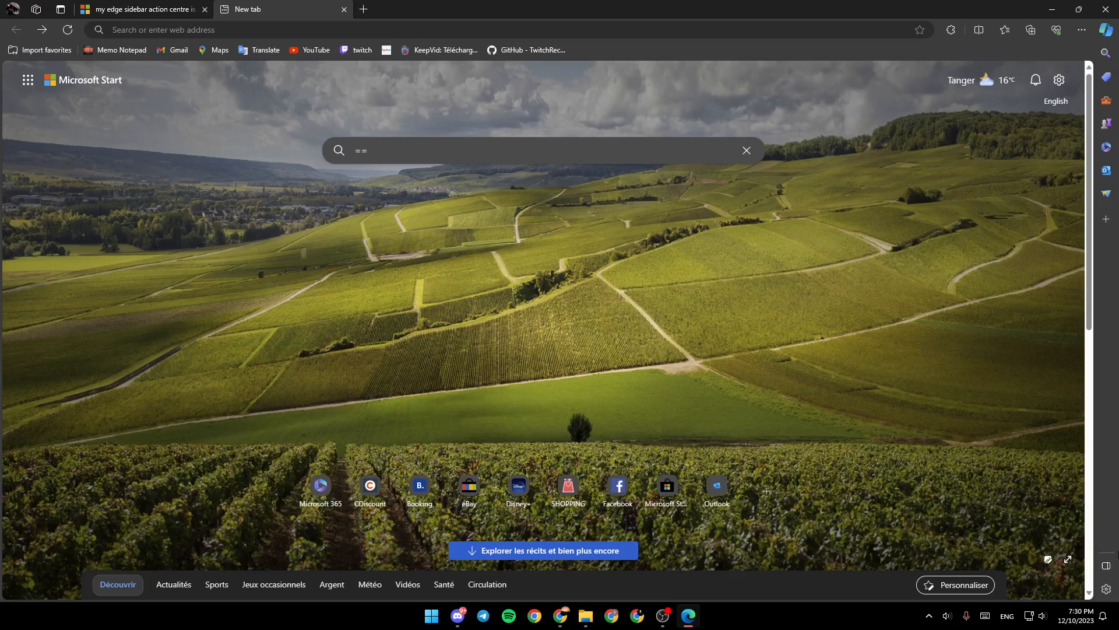
pyautogui.moveTo(1105, 54)
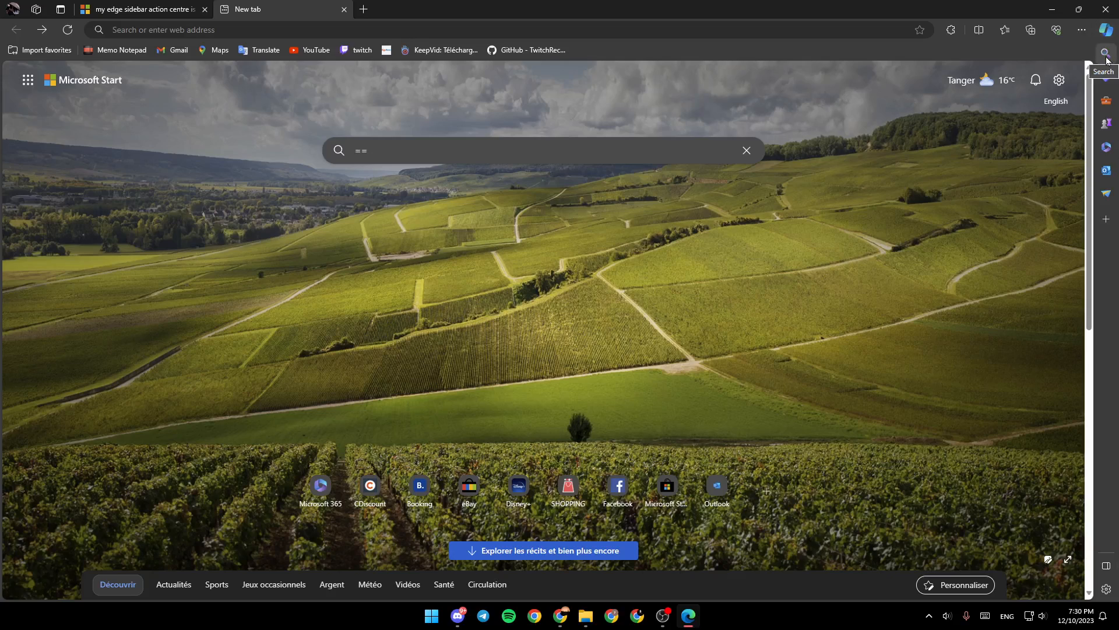
pyautogui.moveTo(1107, 75)
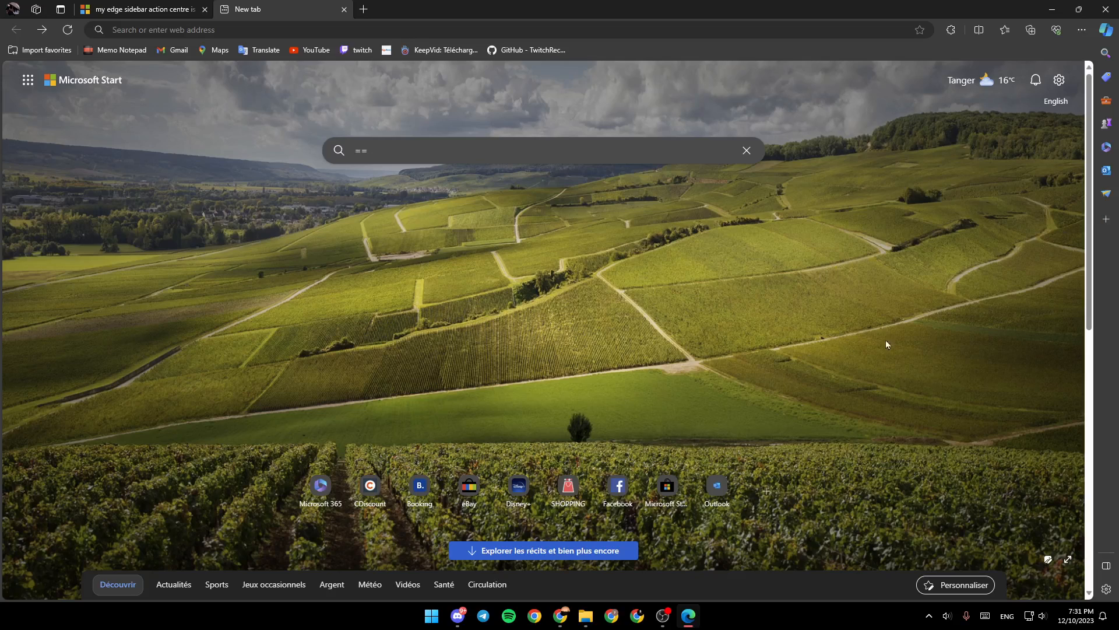
pyautogui.moveTo(1106, 219)
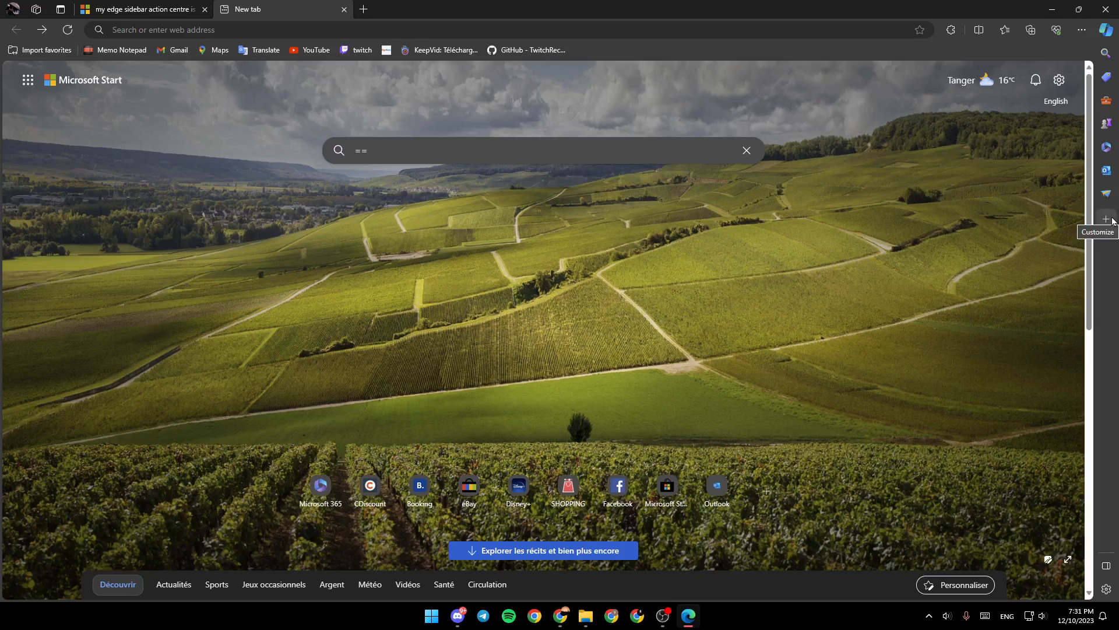
pyautogui.moveTo(1116, 228)
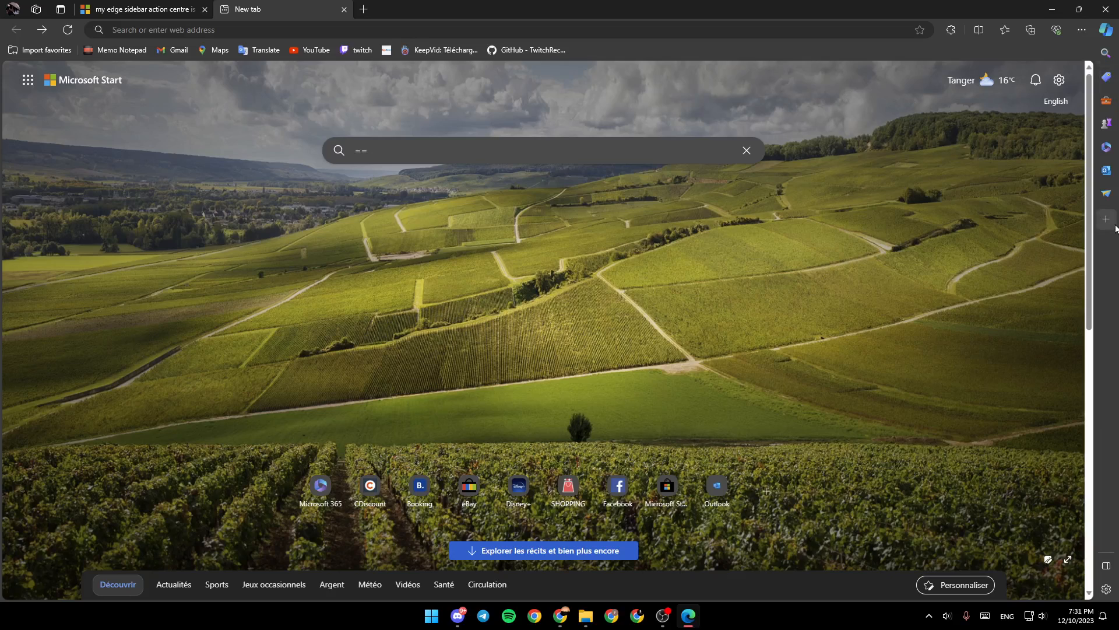
pyautogui.moveTo(1106, 219)
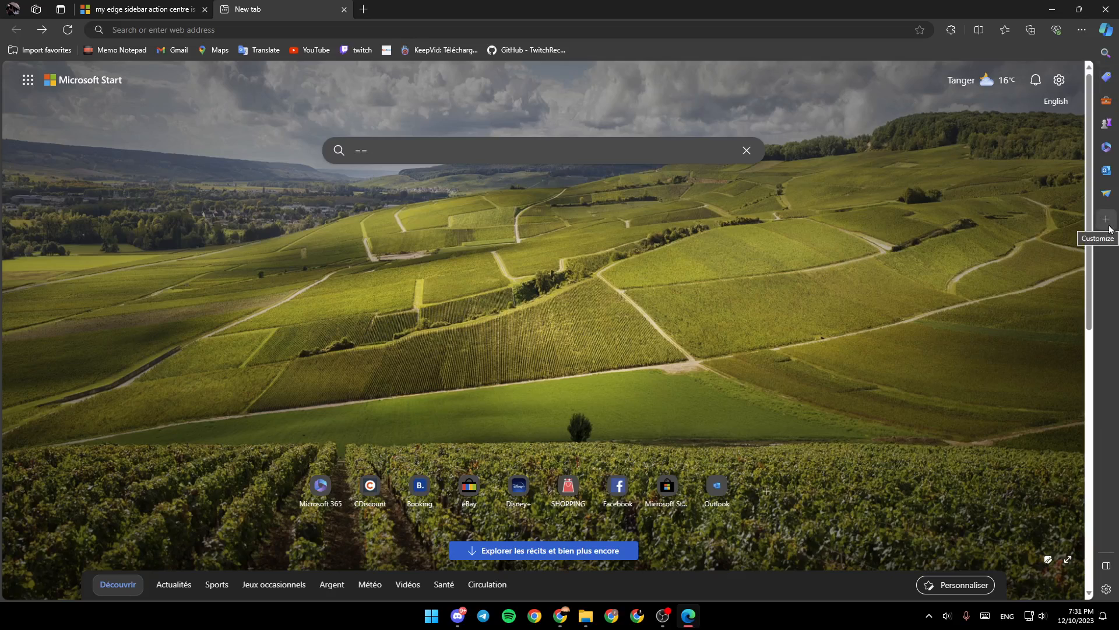
pyautogui.click(1105, 219)
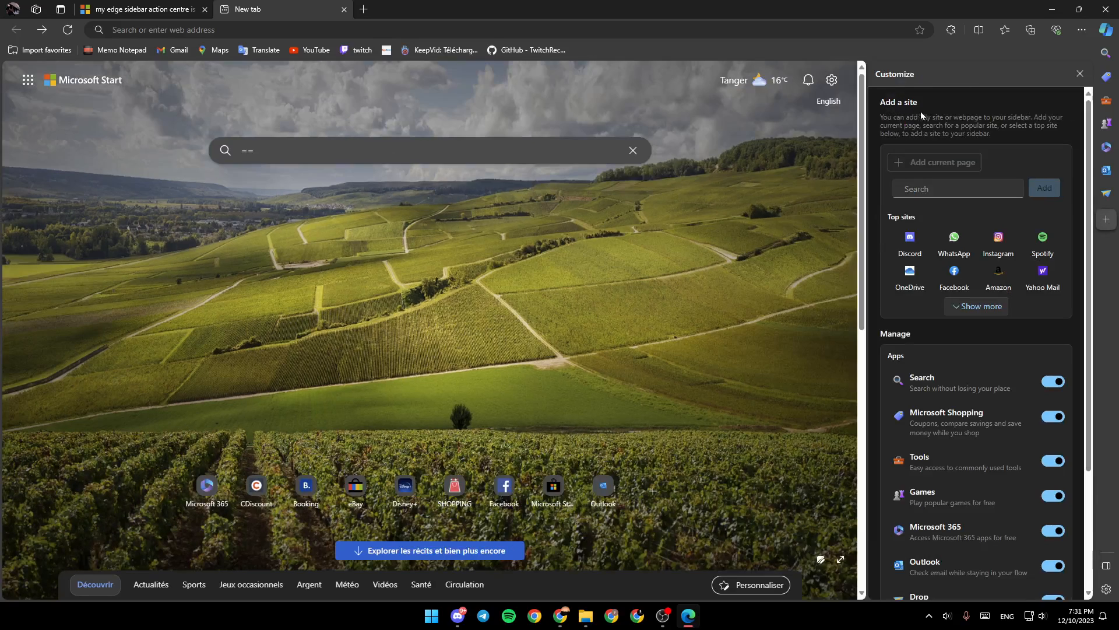
pyautogui.moveTo(944, 125)
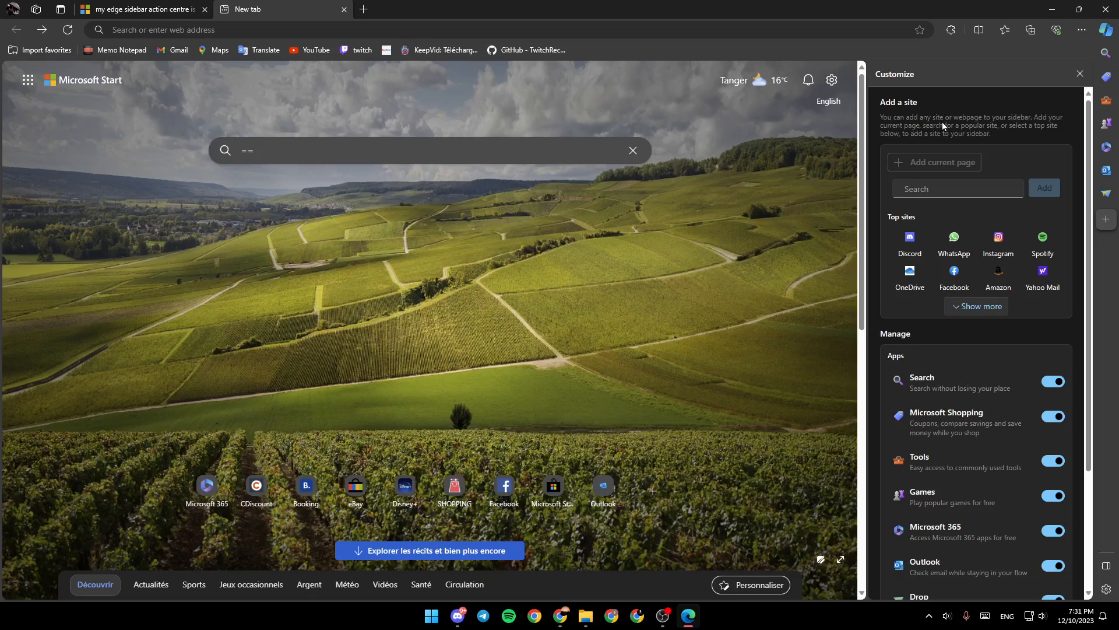
pyautogui.moveTo(994, 129)
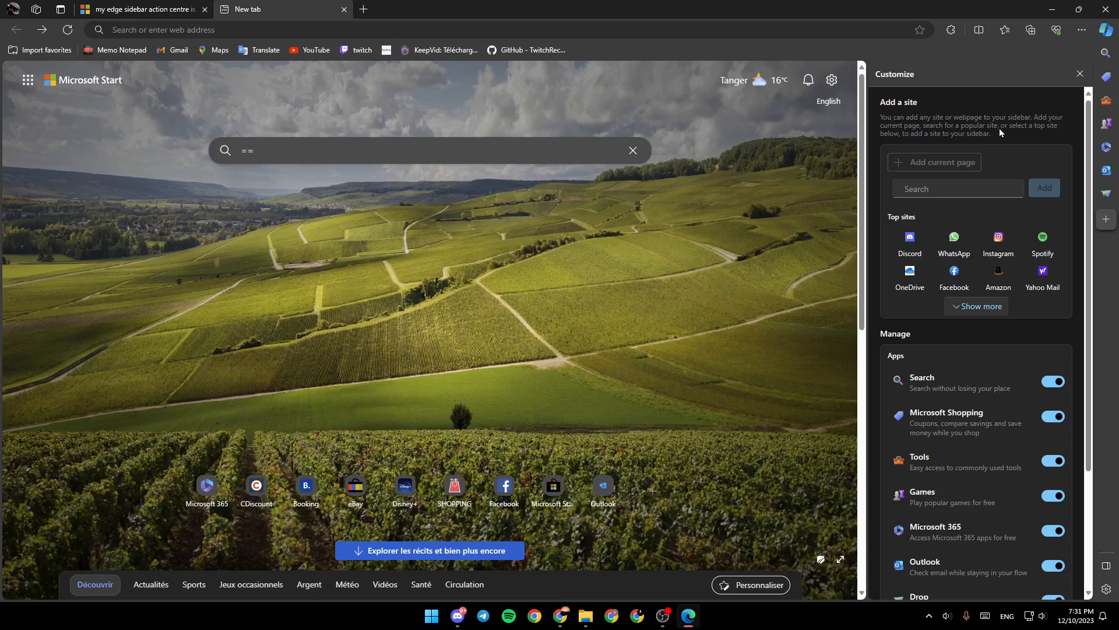
pyautogui.moveTo(917, 126)
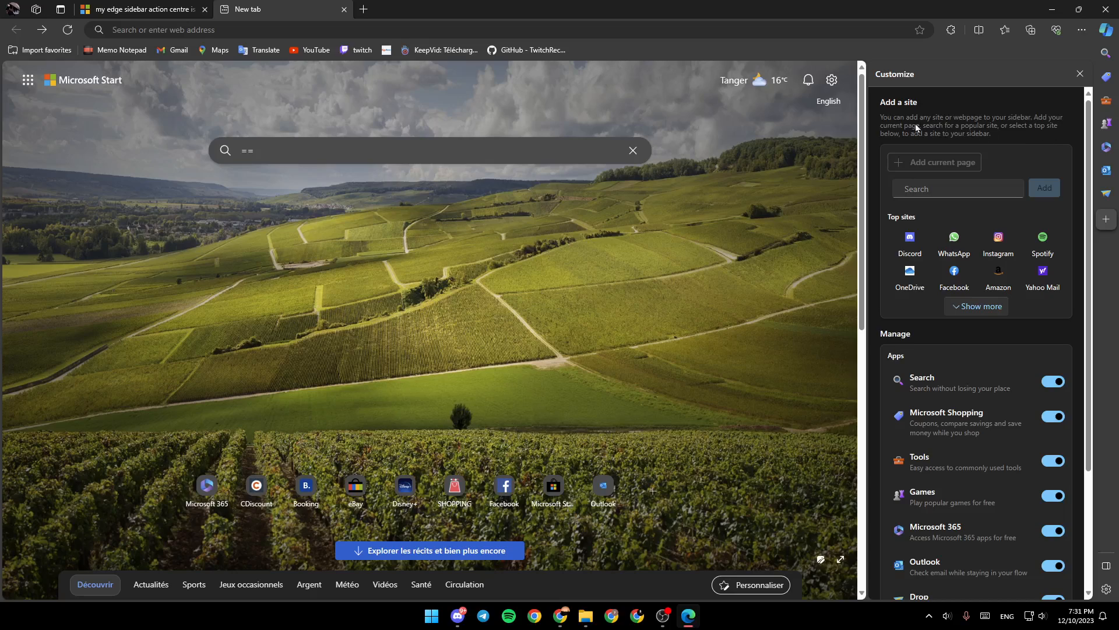
pyautogui.moveTo(955, 146)
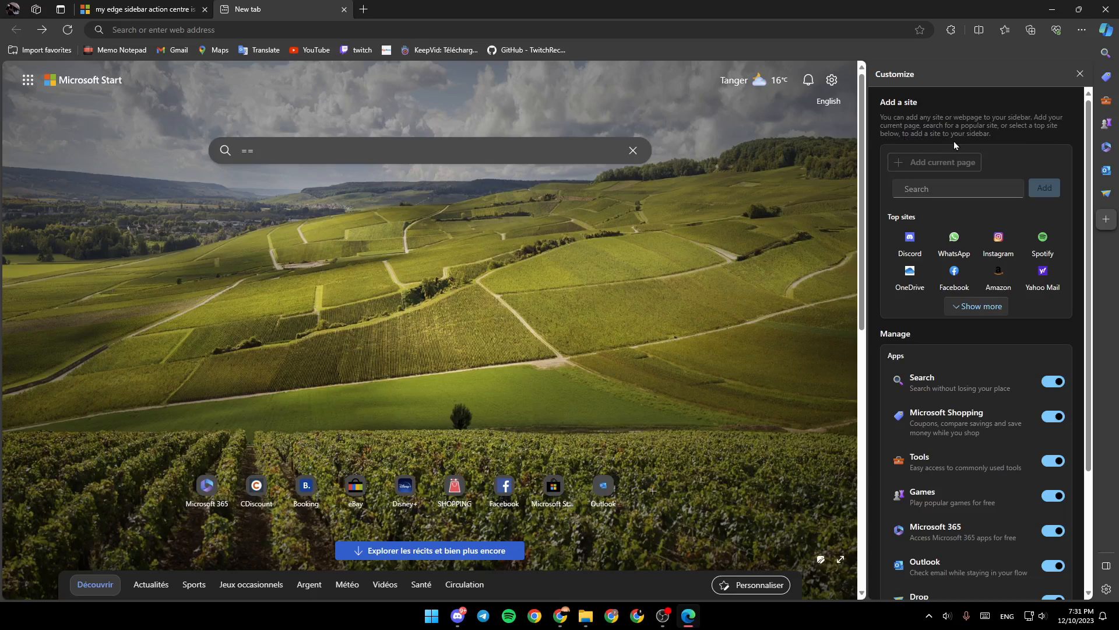
pyautogui.moveTo(1028, 159)
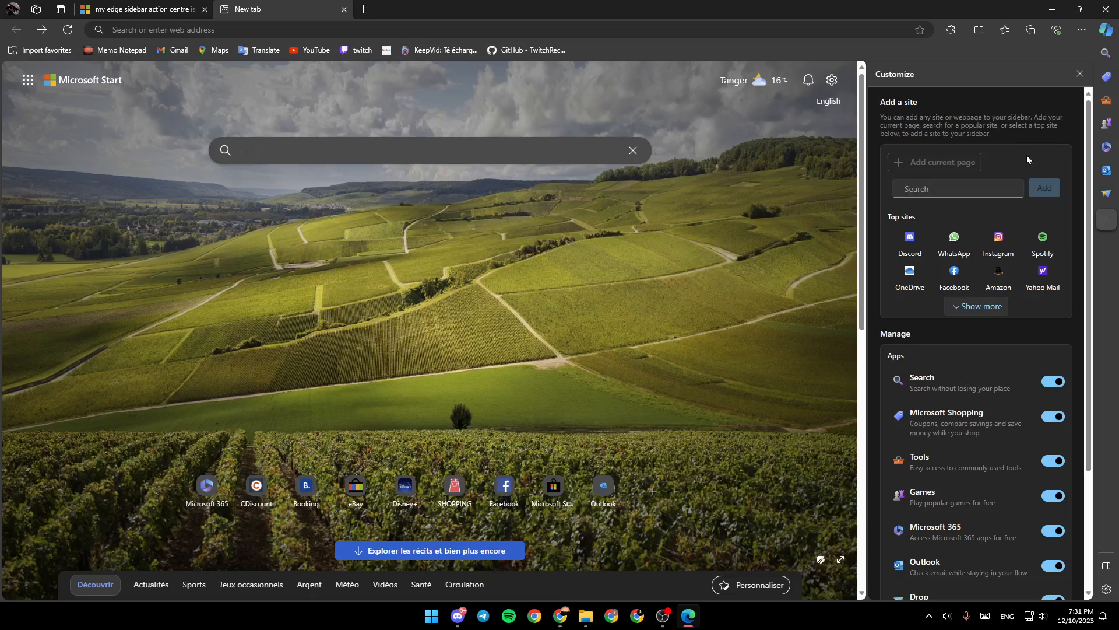
pyautogui.moveTo(953, 275)
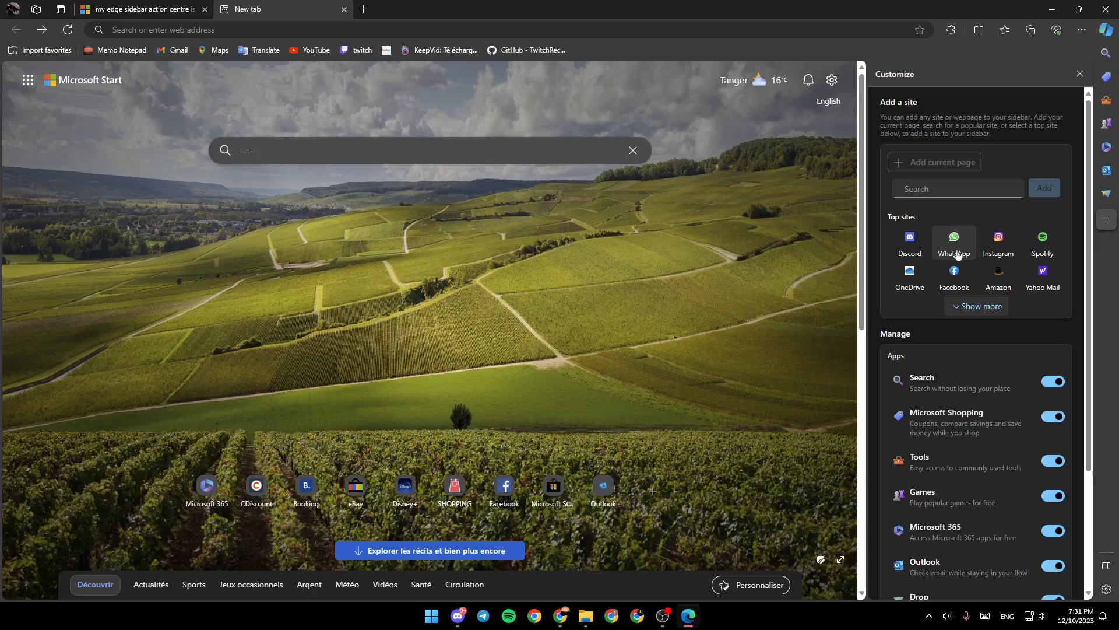
pyautogui.moveTo(941, 283)
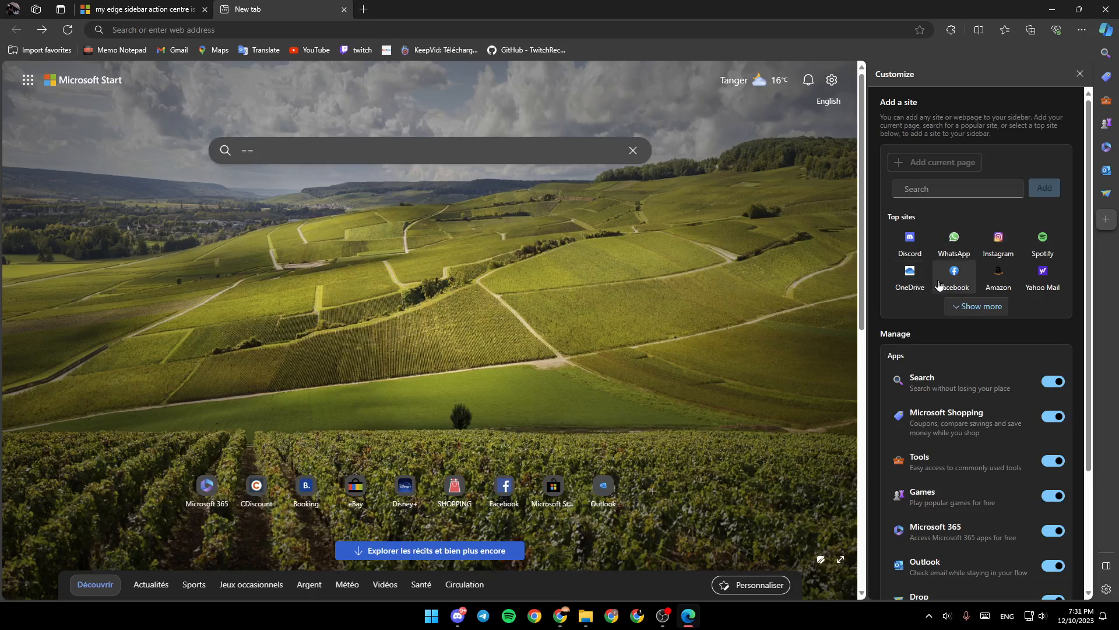
pyautogui.click(976, 305)
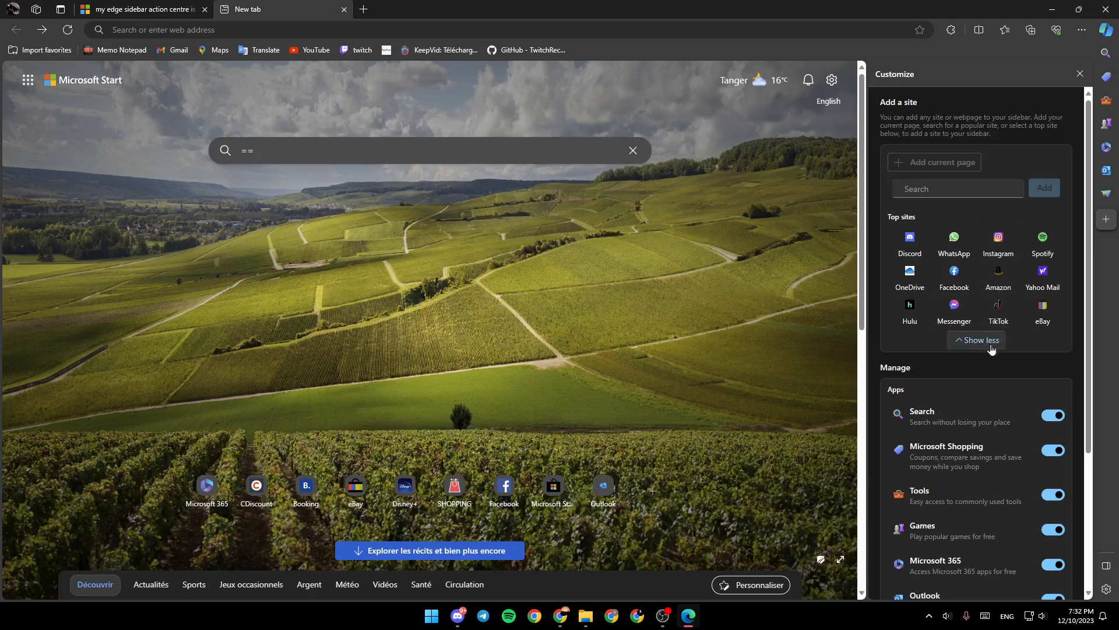
pyautogui.click(978, 341)
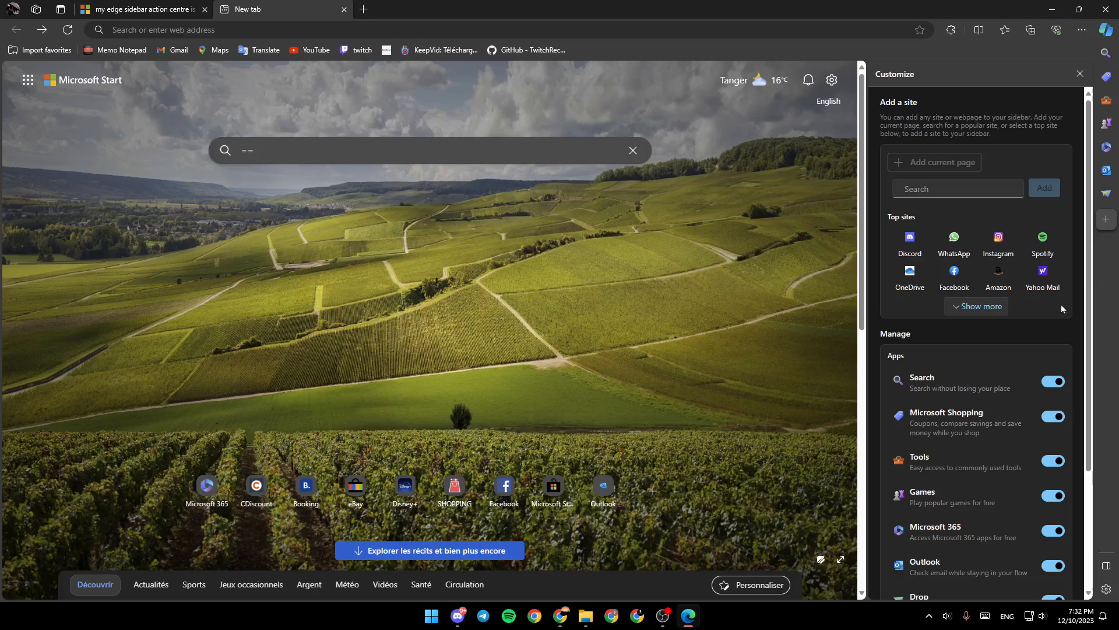
# - Scroll to the Manage apps list showing Search through Drop on and E-tree, OneNote Feed, Skype off
pyautogui.scroll(-3)
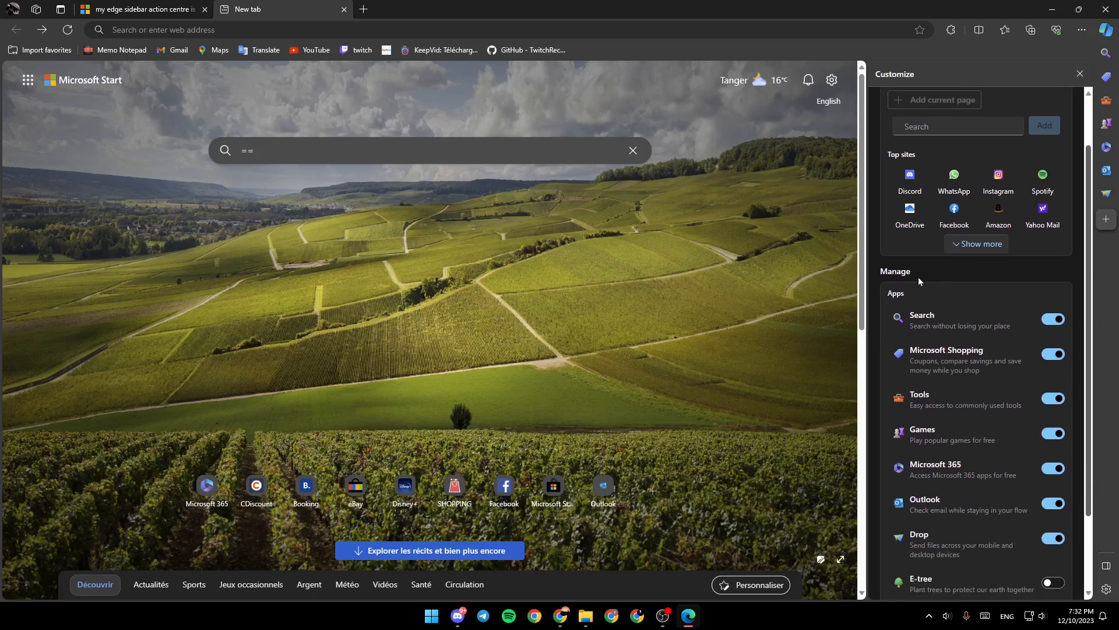
pyautogui.scroll(-3)
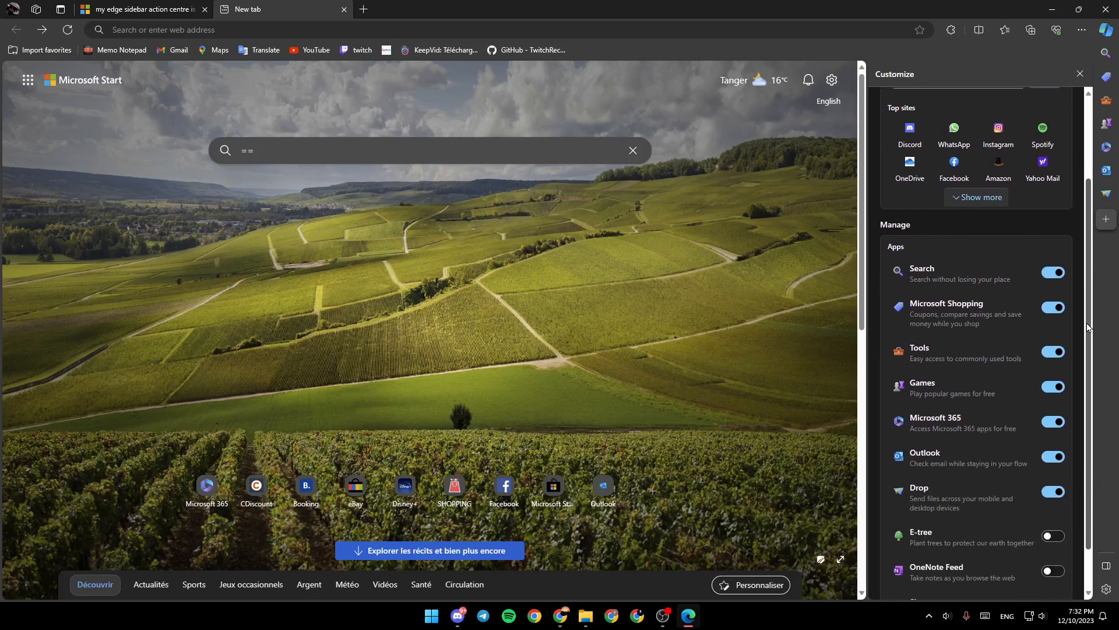
pyautogui.moveTo(977, 246)
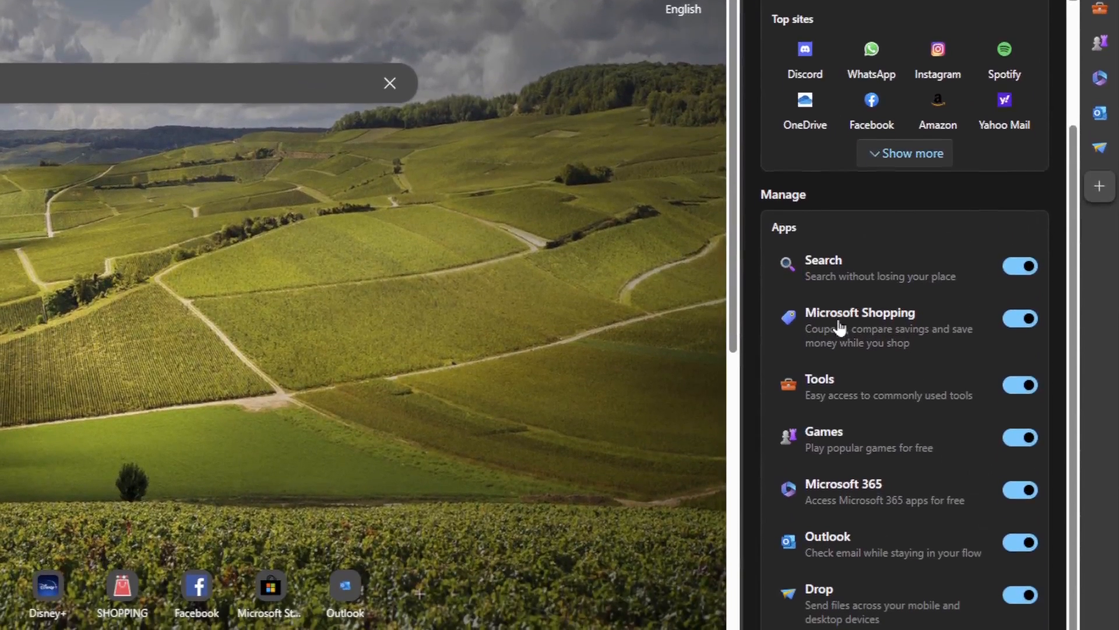
pyautogui.scroll(-3)
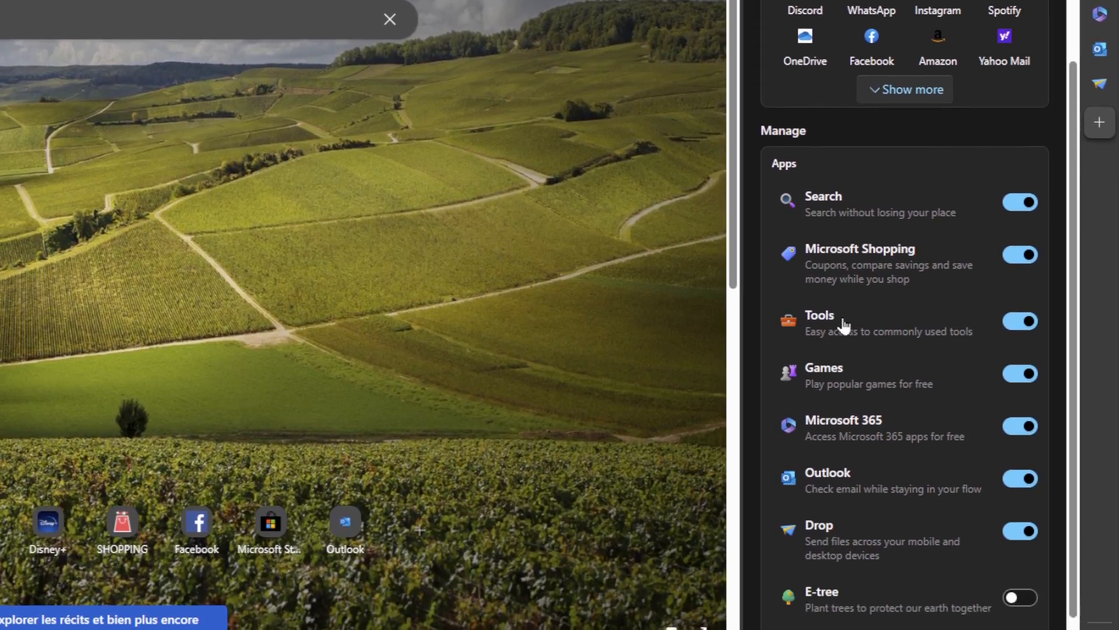
pyautogui.scroll(-3)
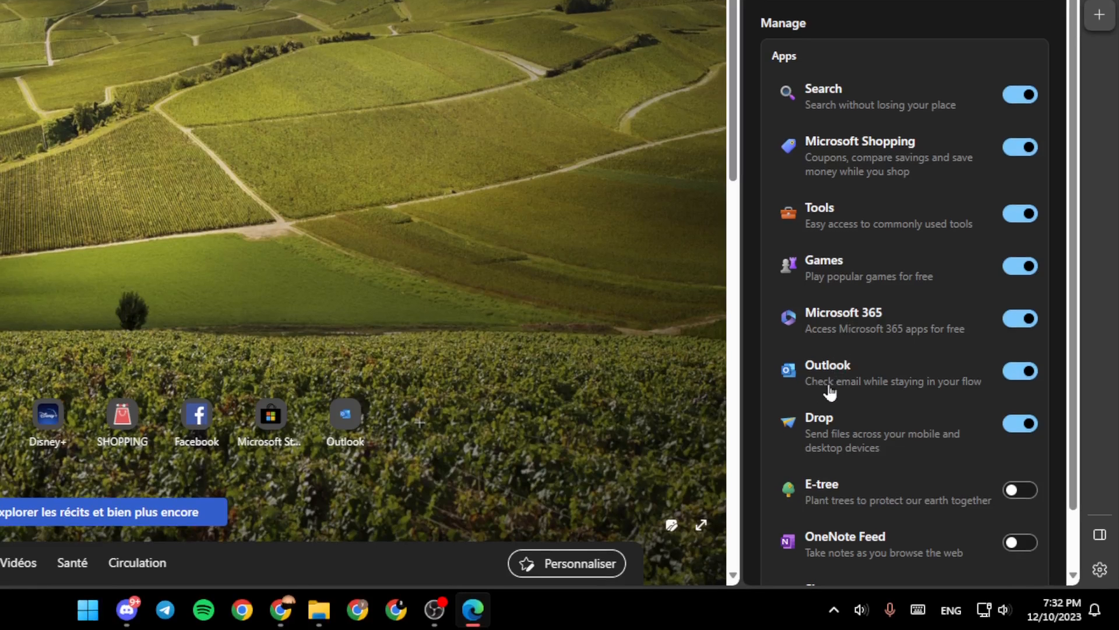
pyautogui.moveTo(846, 495)
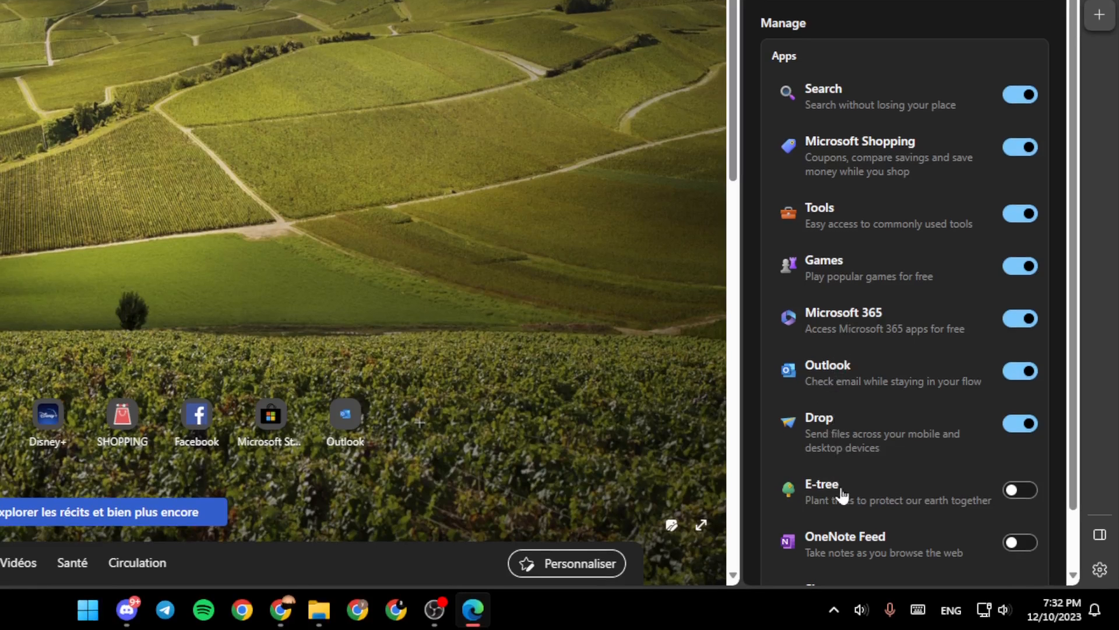
pyautogui.moveTo(1078, 551)
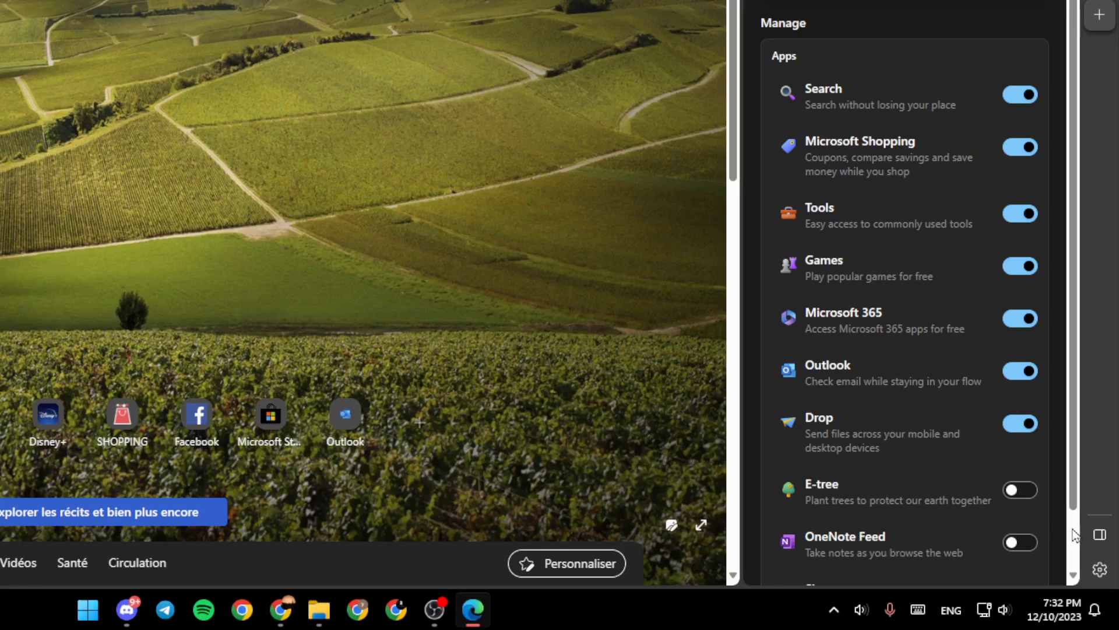
pyautogui.scroll(-3)
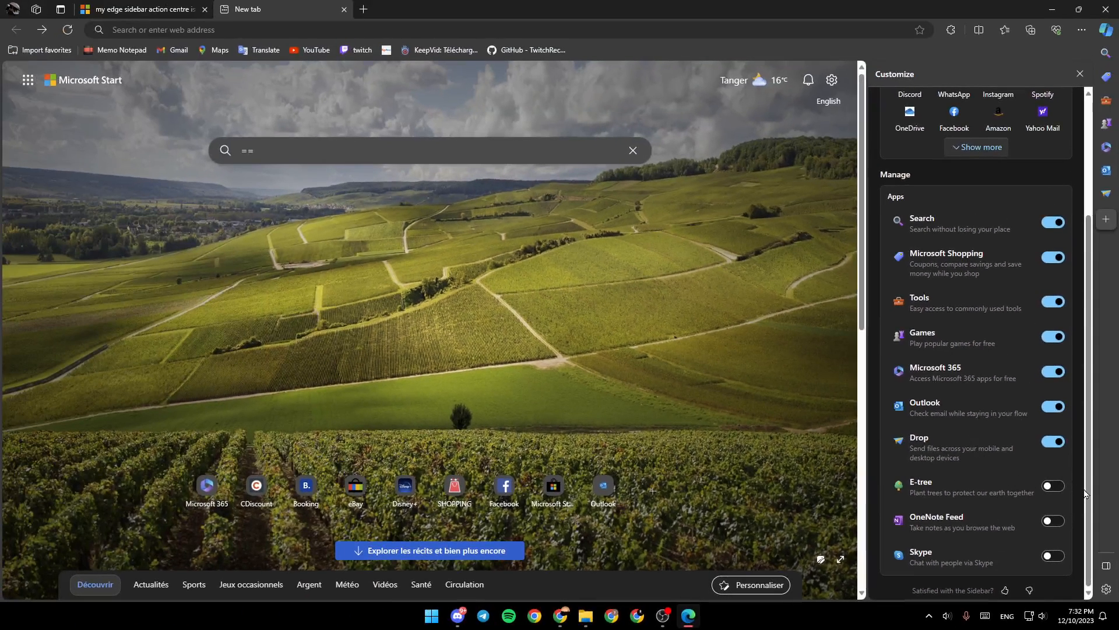
pyautogui.moveTo(1045, 232)
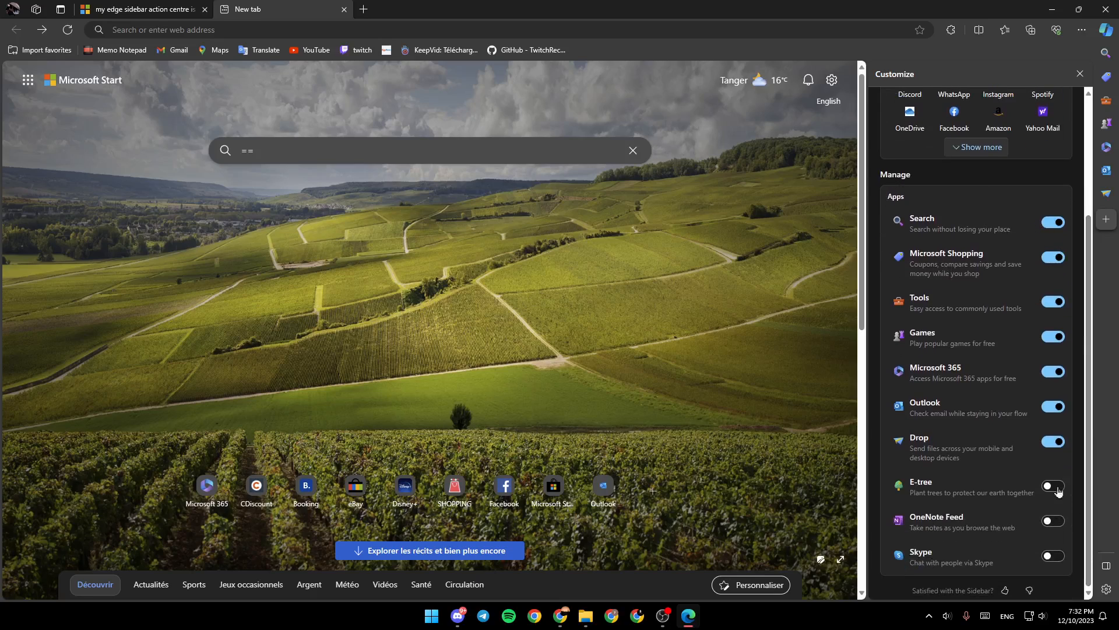
# - Switch E-tree on and back off, then close the Customize panel
pyautogui.click(1053, 486)
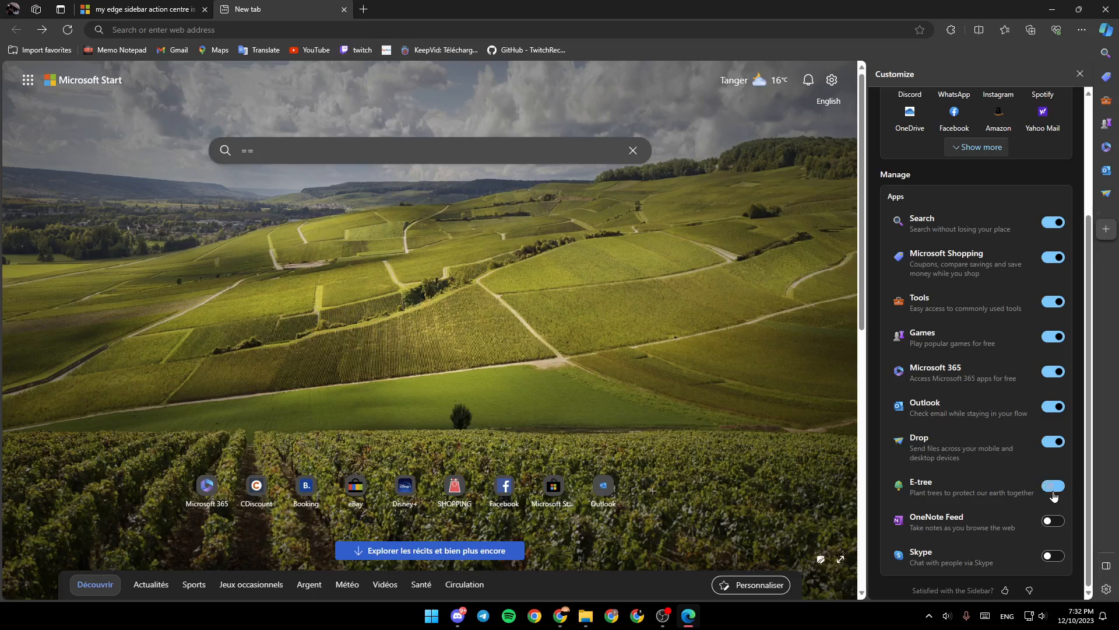
pyautogui.click(1053, 485)
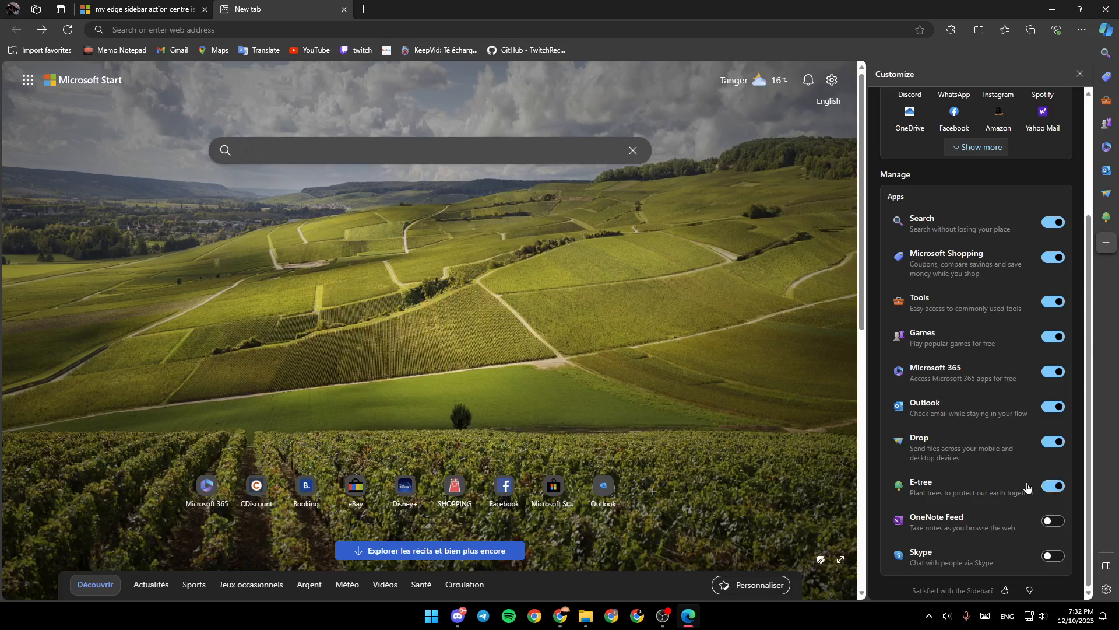
pyautogui.click(1052, 485)
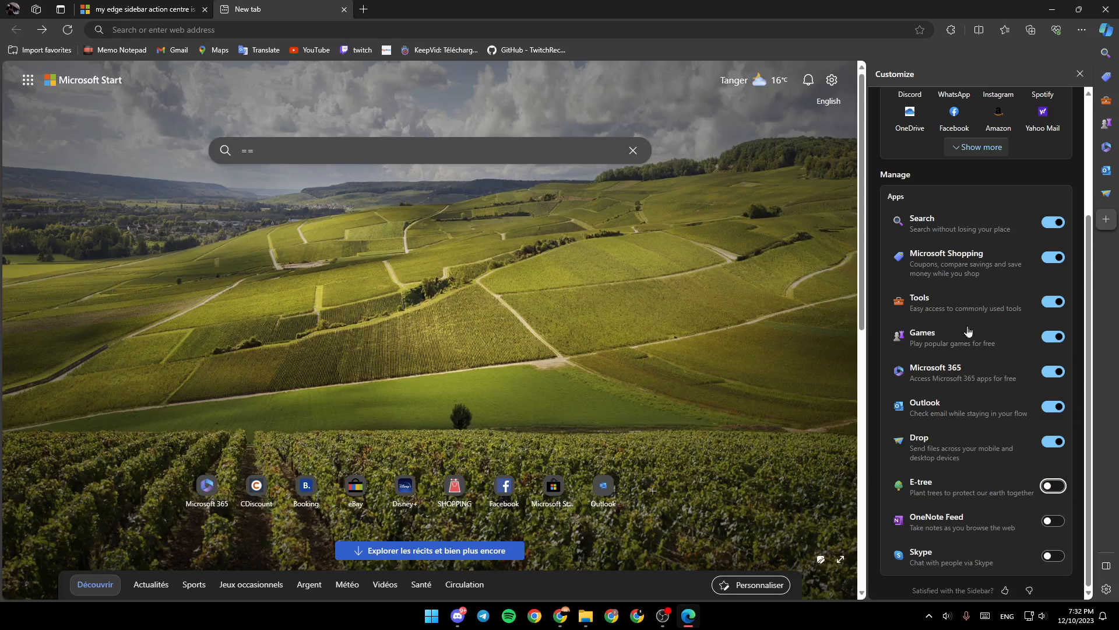
pyautogui.click(1080, 74)
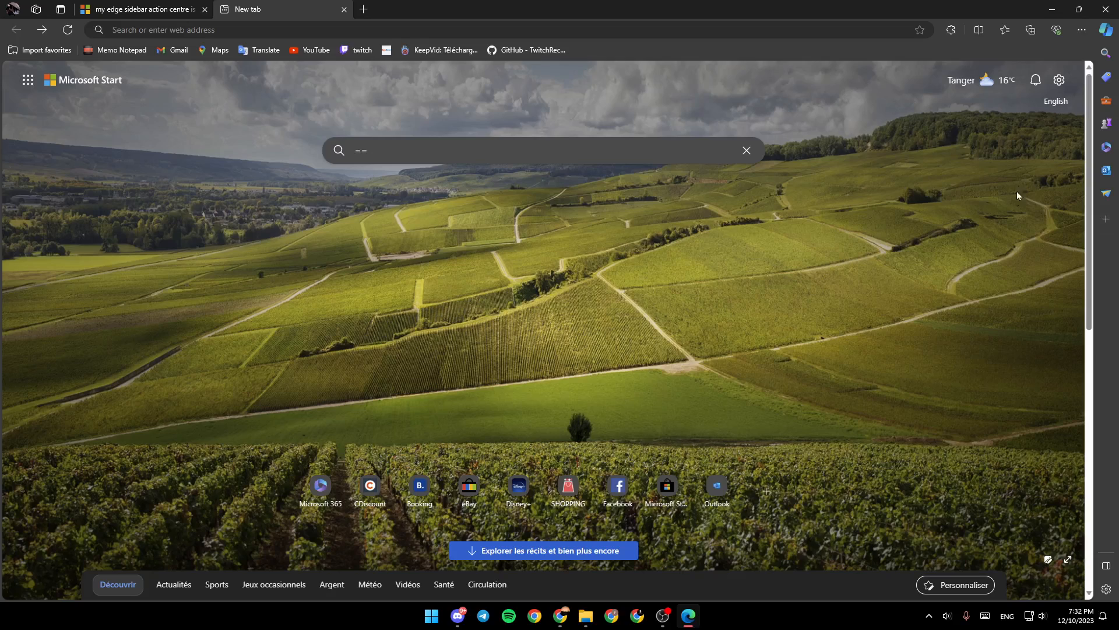
pyautogui.moveTo(880, 392)
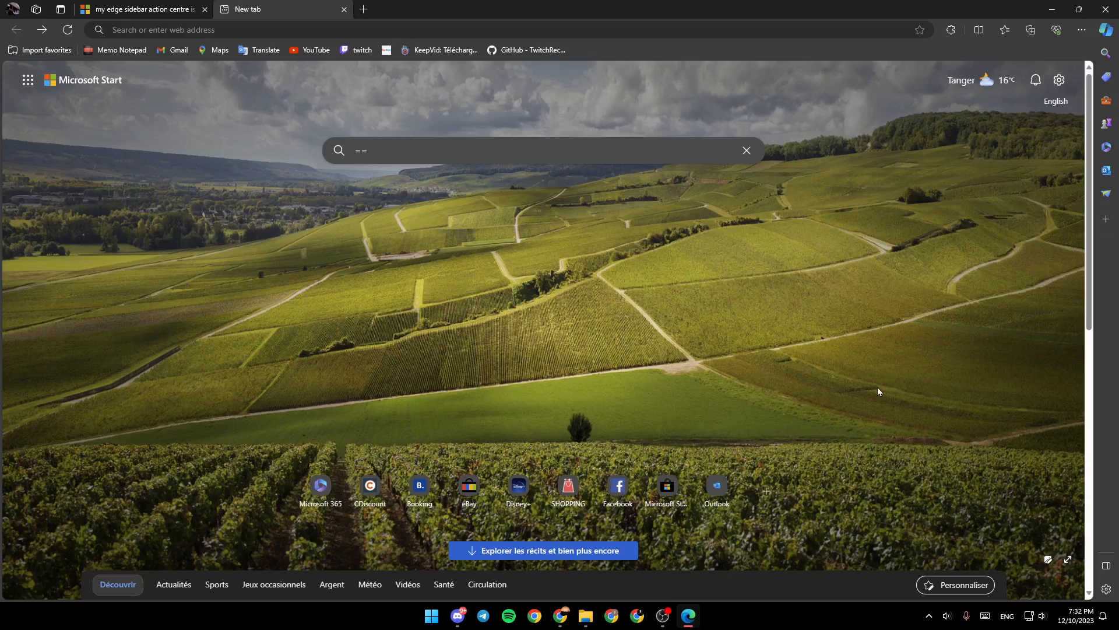